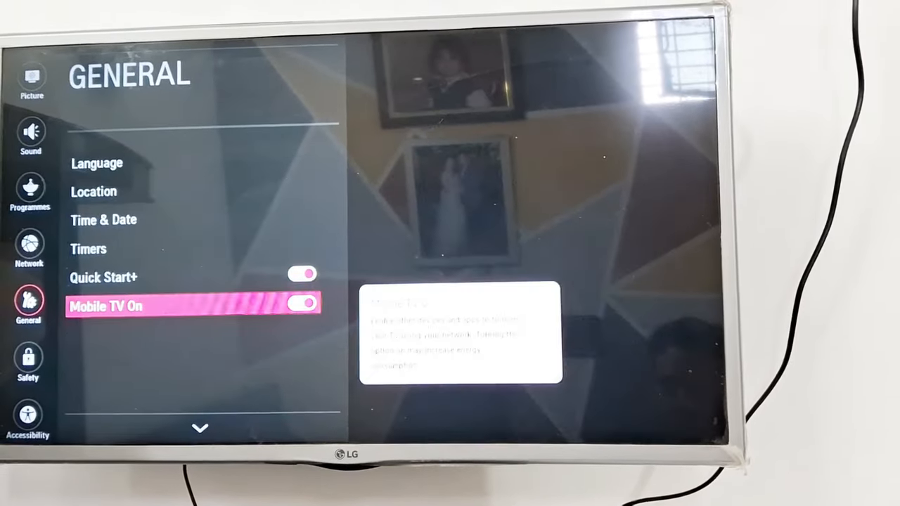
Switch Mobile TV On to on in the General settings.
{"action": "left_click", "coordinate": [301, 304]}
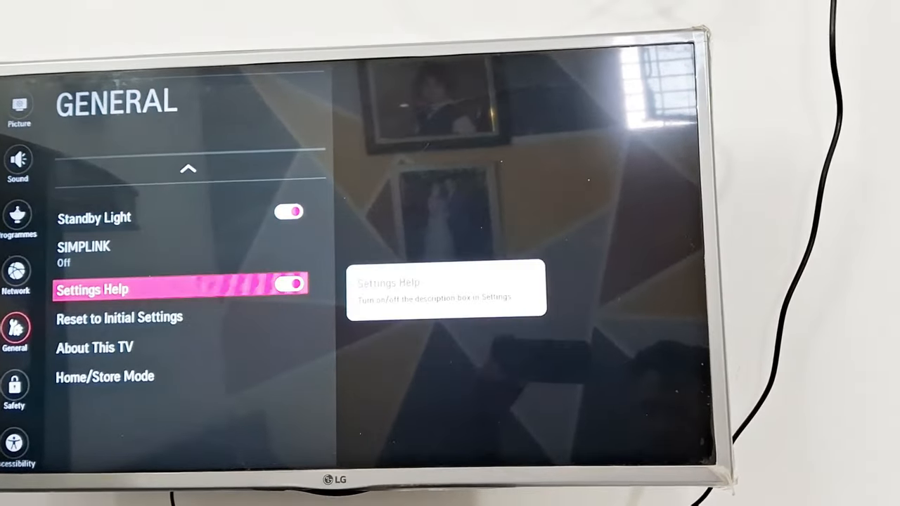
{"action": "scroll", "scroll_direction": "down", "scroll_amount": 3}
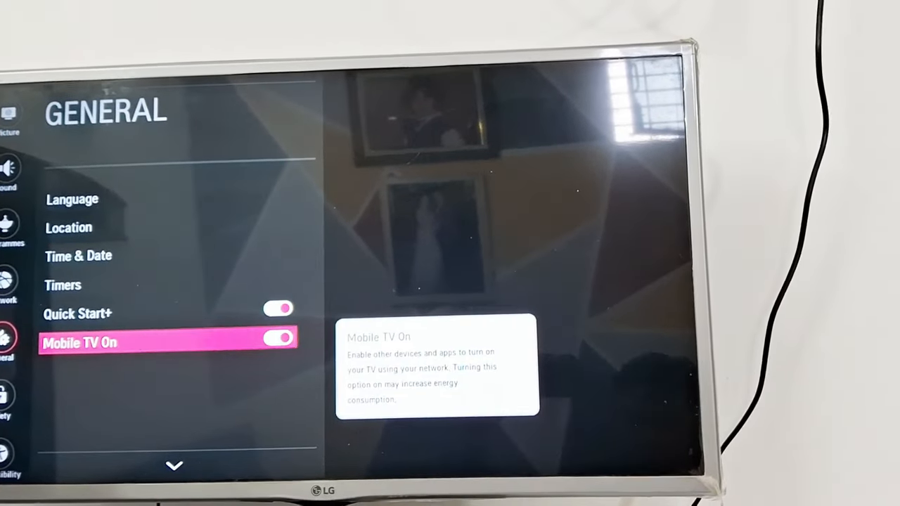
{"action": "scroll", "scroll_direction": "down", "scroll_amount": 3}
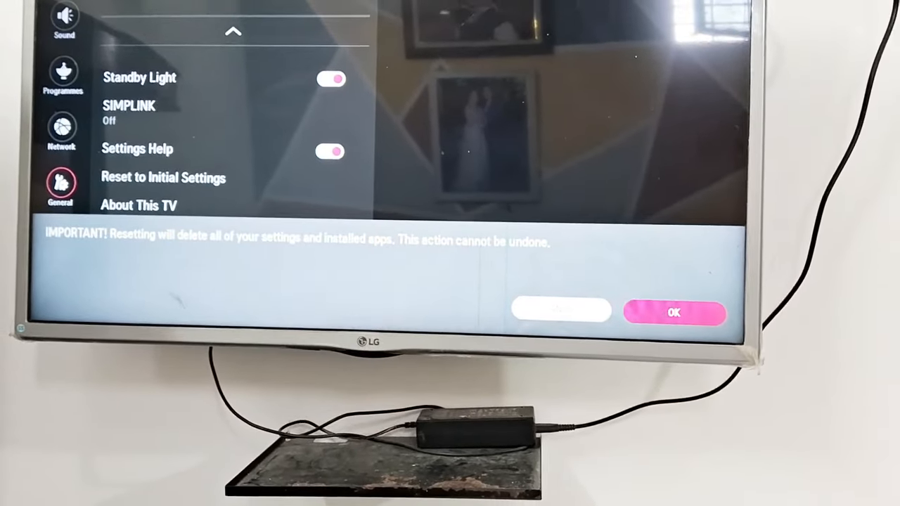
Confirm the Reset to Initial Settings warning so the TV erases everything and restarts.
{"action": "left_click", "coordinate": [674, 313]}
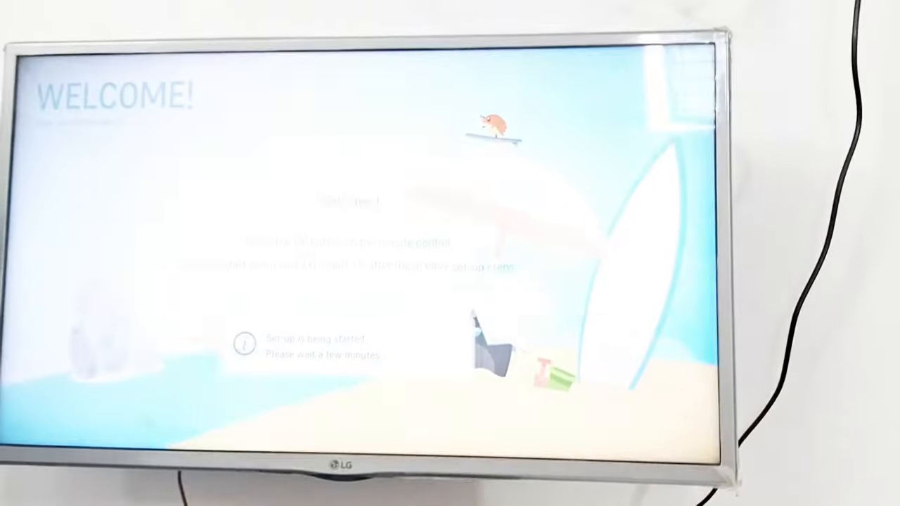